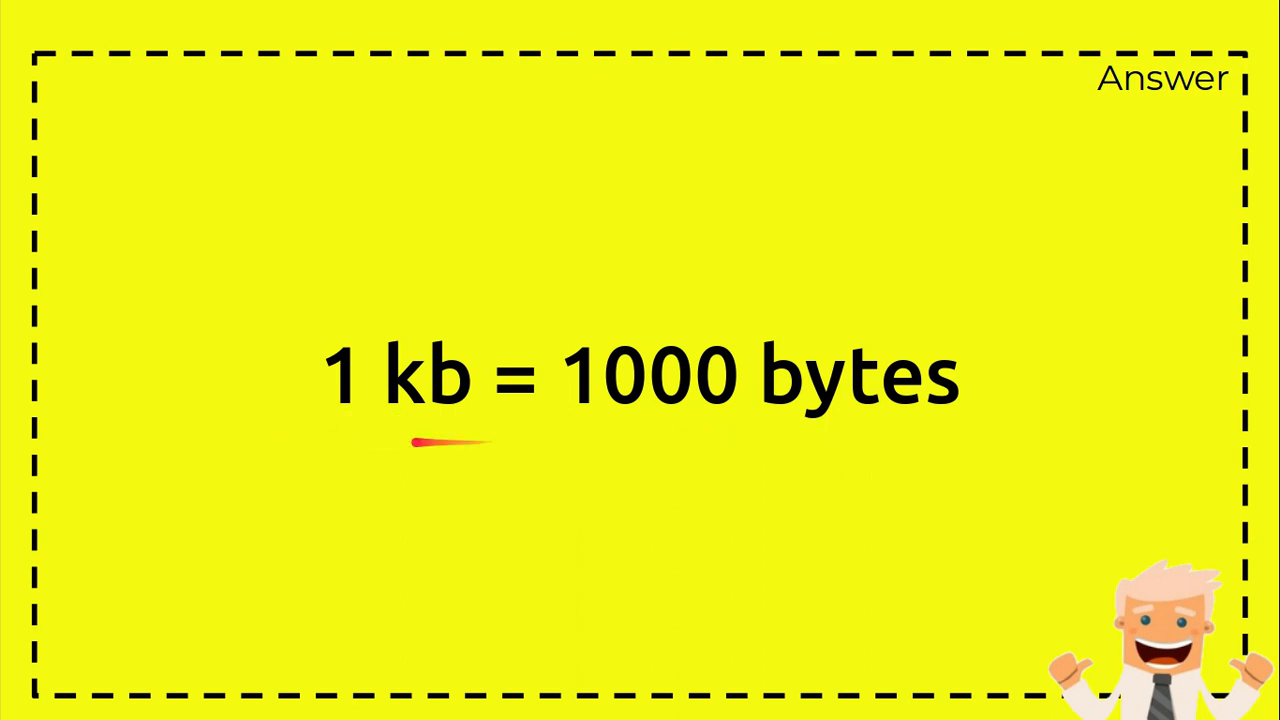
pyautogui.moveTo(820, 444)
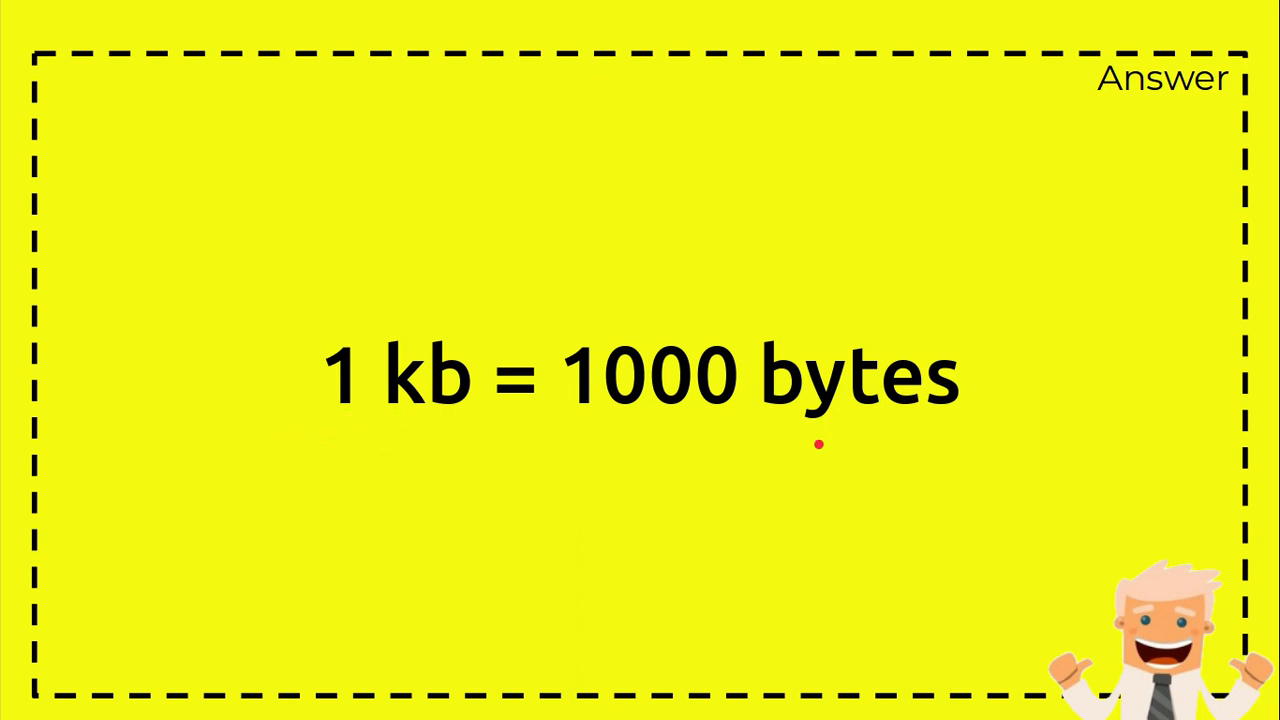
pyautogui.moveTo(366, 432)
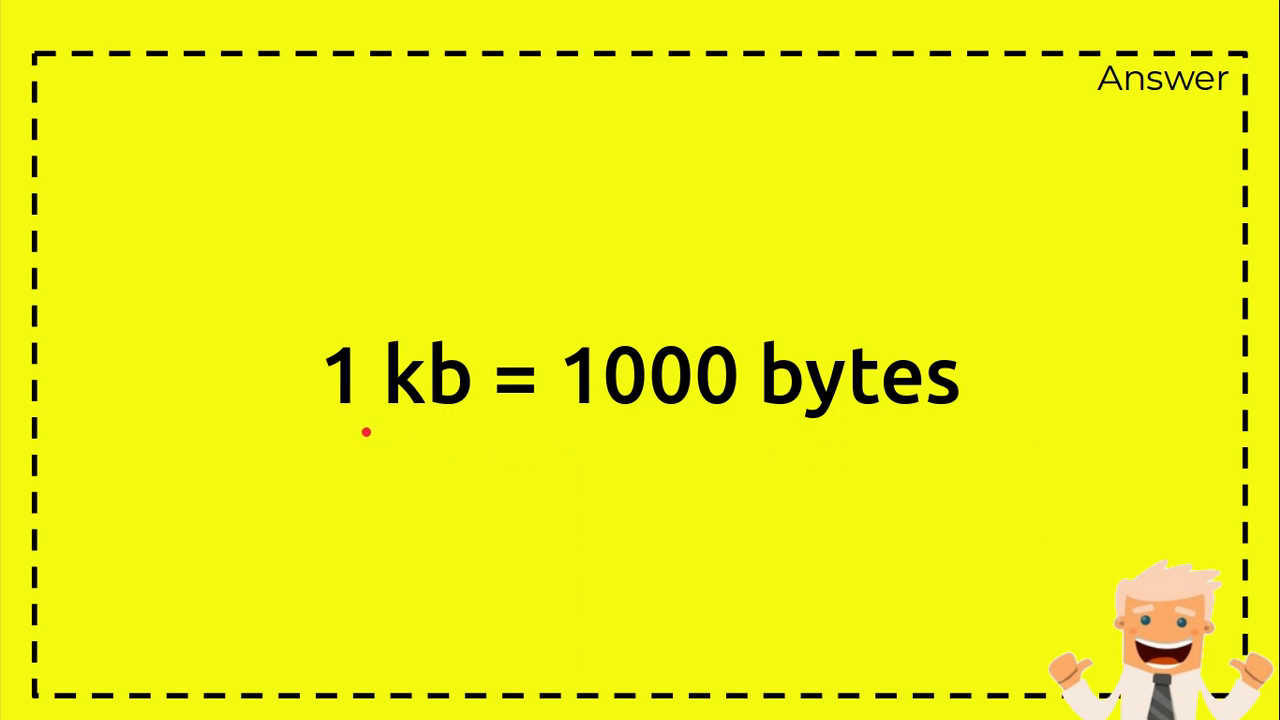
pyautogui.moveTo(796, 438)
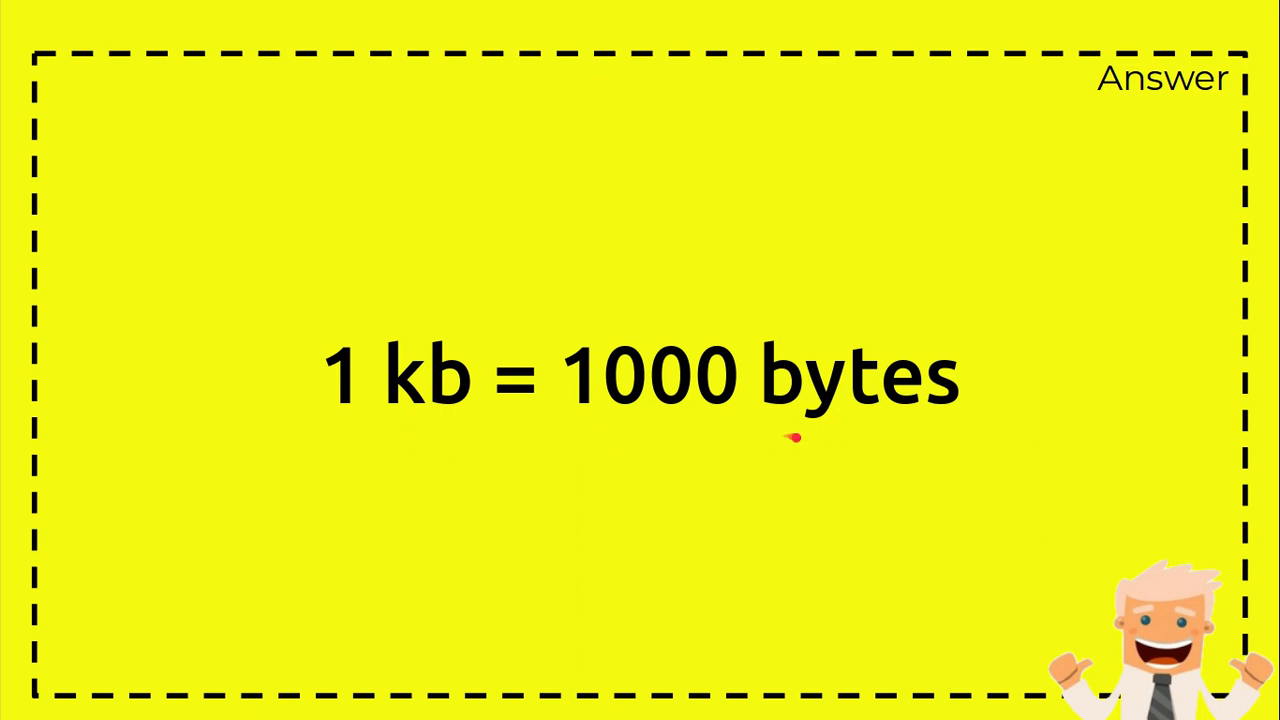
pyautogui.moveTo(1020, 438)
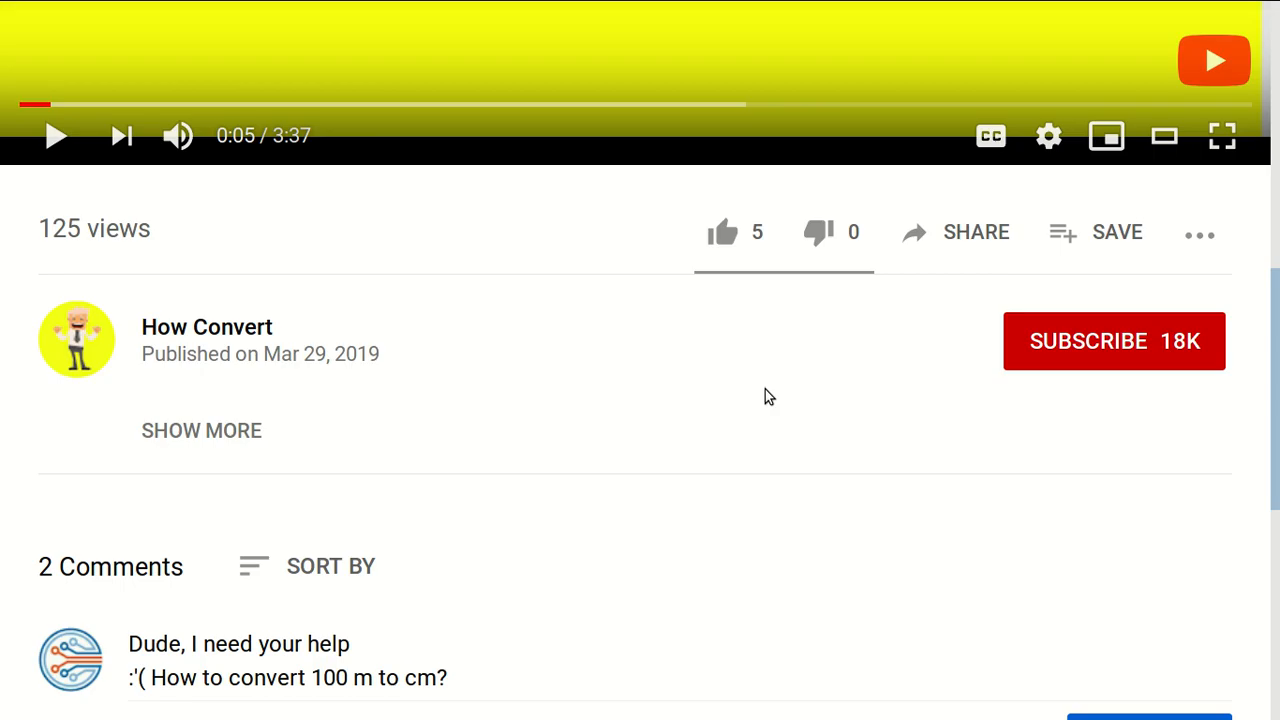
pyautogui.moveTo(1146, 392)
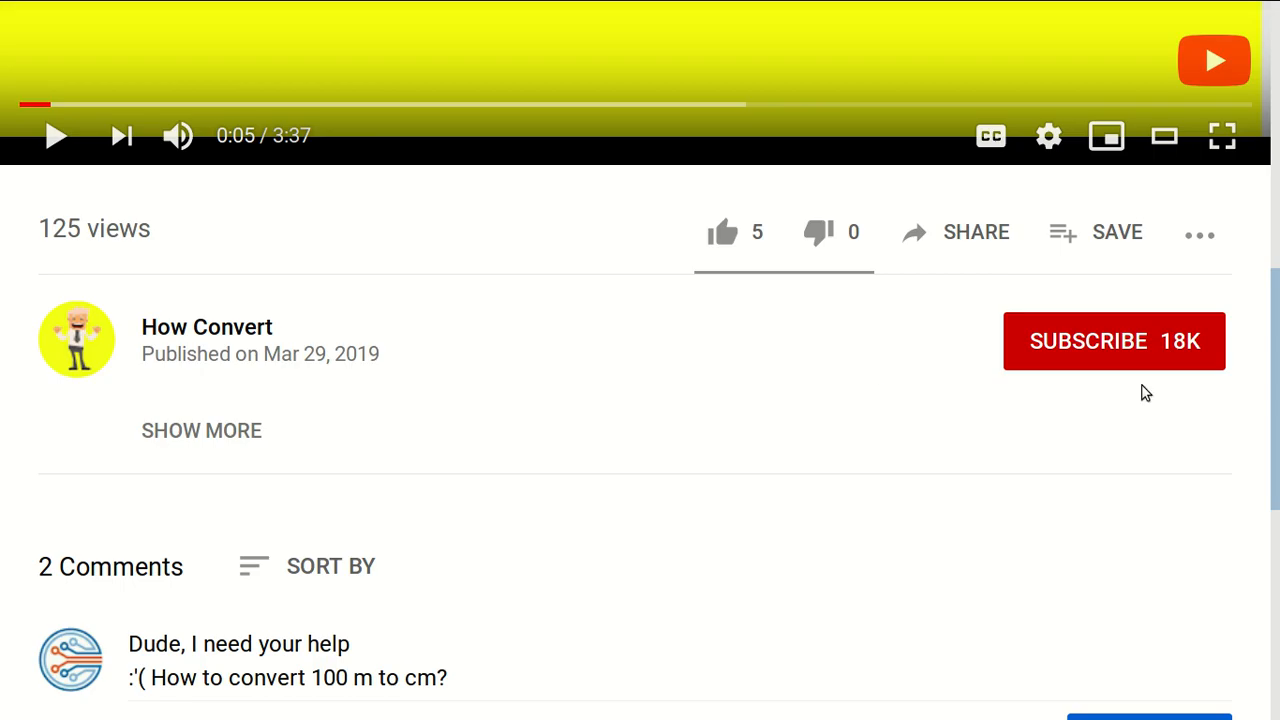
# - Subscribe to the How Convert channel and turn on all notifications via the bell
pyautogui.click(1112, 340)
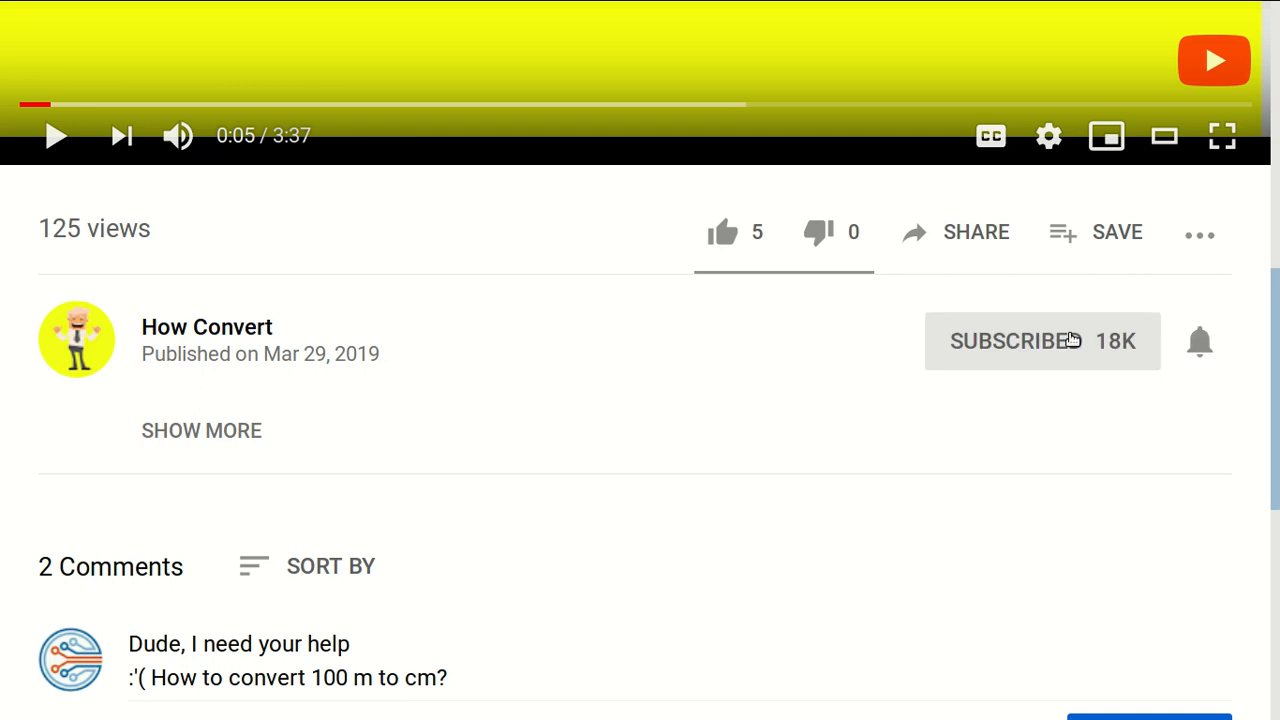
pyautogui.click(1042, 340)
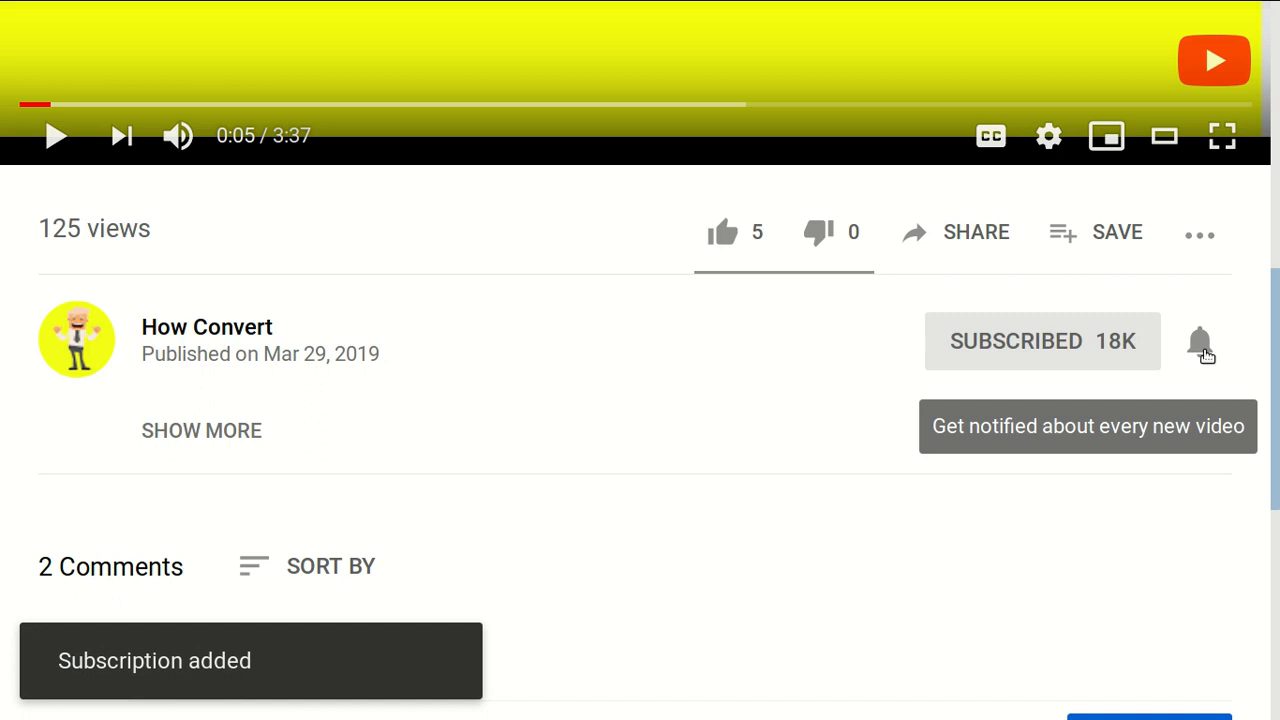
pyautogui.click(1200, 340)
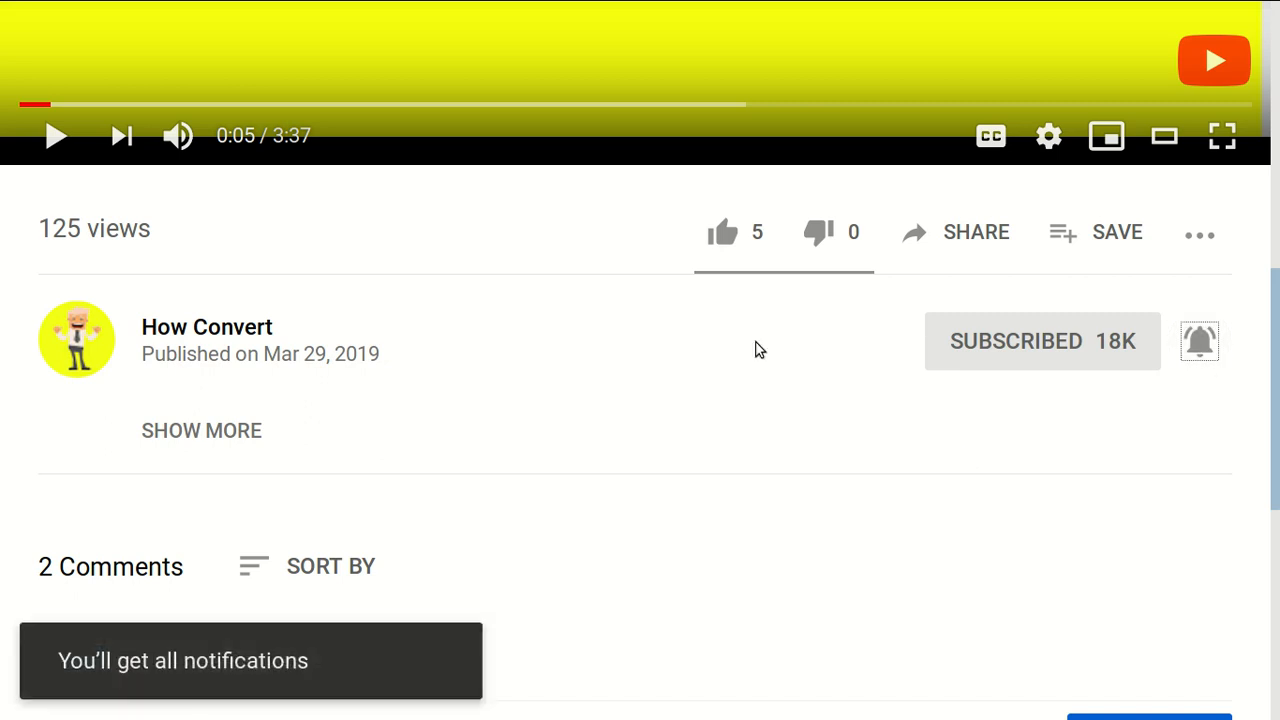
pyautogui.moveTo(722, 232)
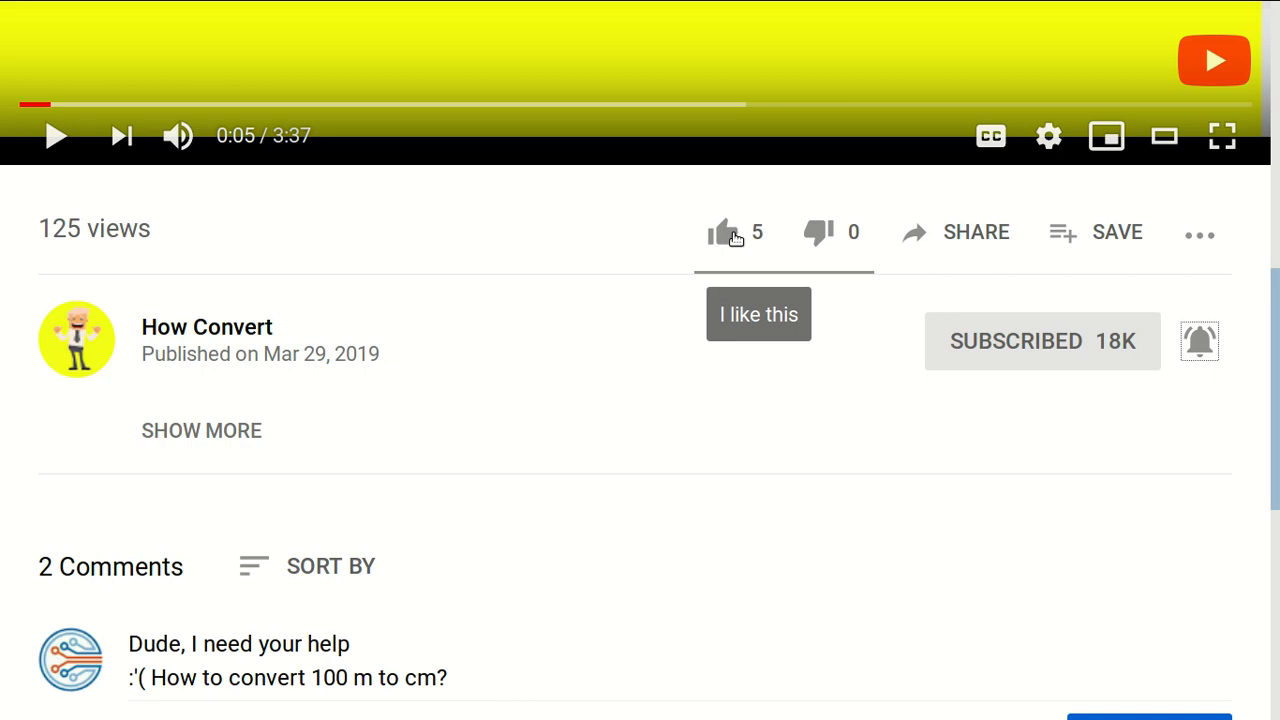
# - Like the video (count rises to 6) and bring up the Save to playlist choices
pyautogui.click(722, 232)
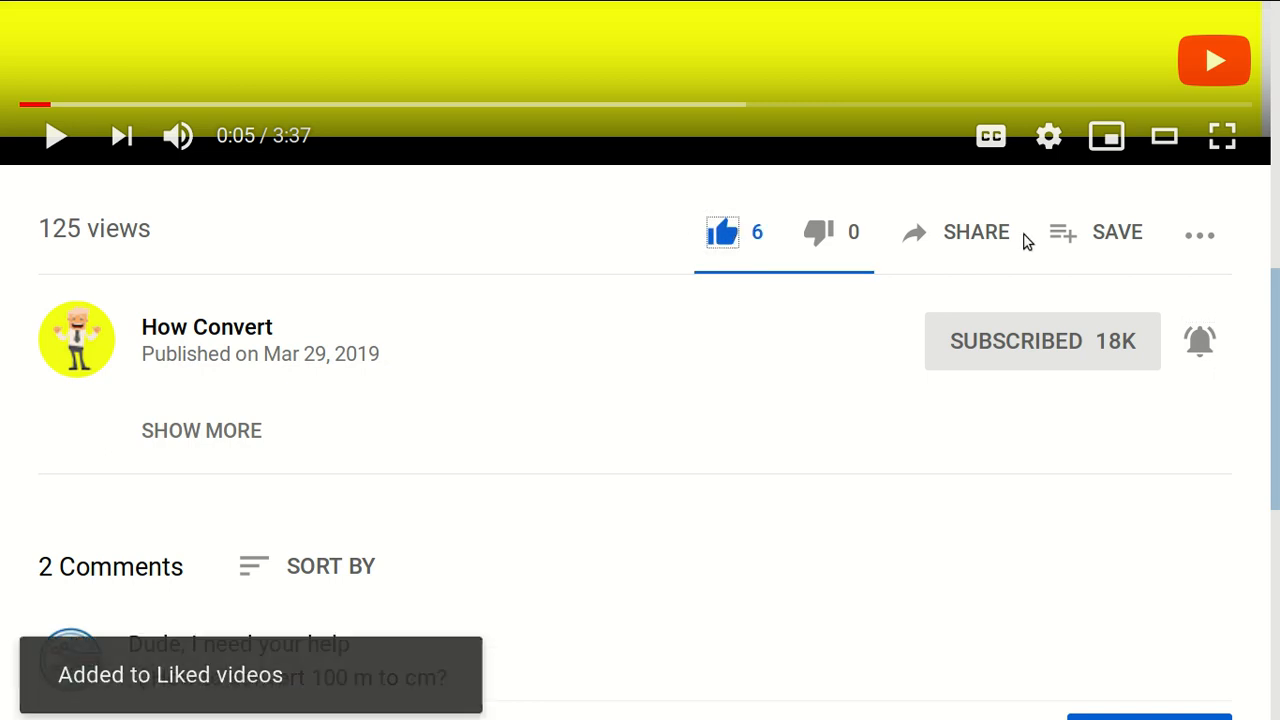
pyautogui.click(976, 232)
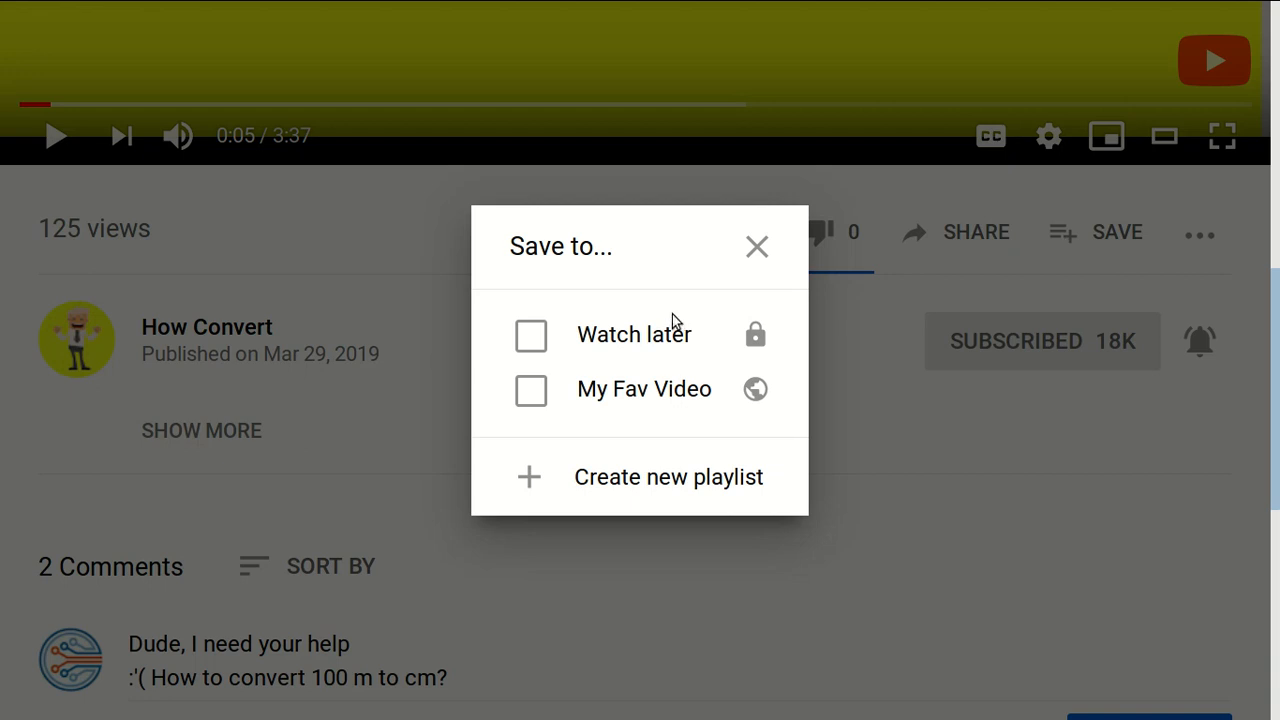
pyautogui.moveTo(684, 360)
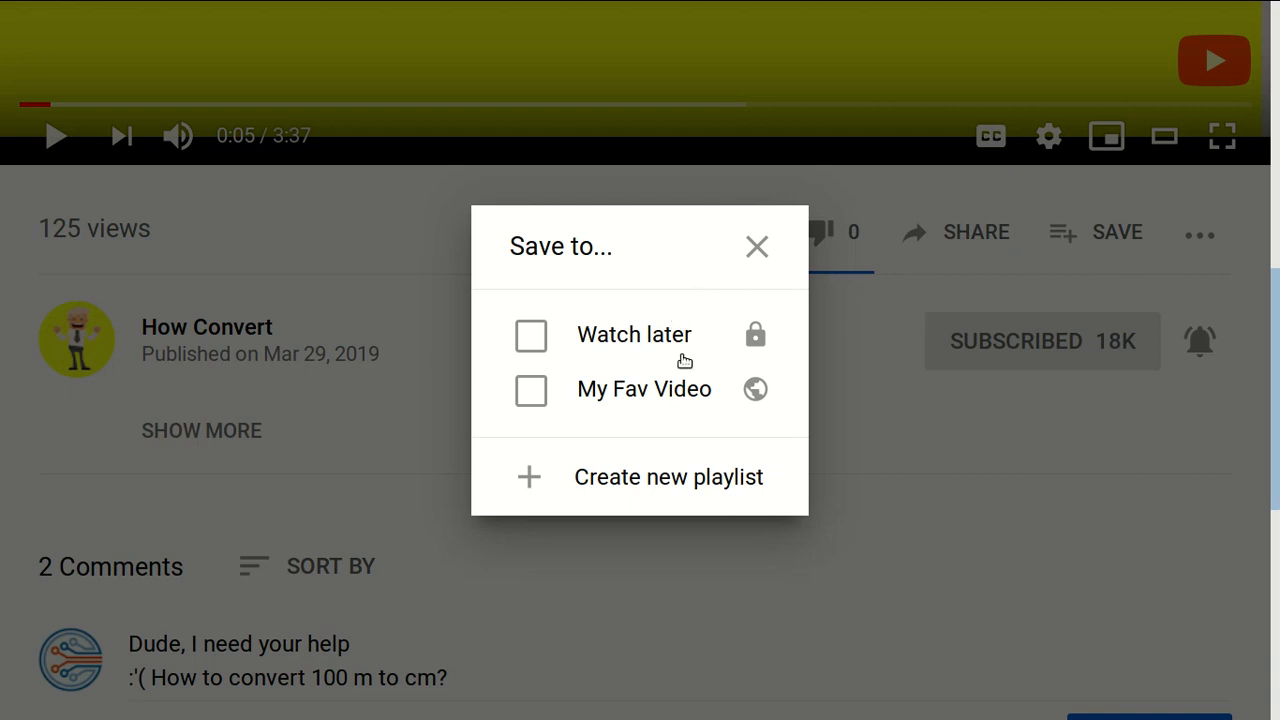
# - Dismiss the Save to… dialog listing Watch later and My Fav Video
pyautogui.click(756, 246)
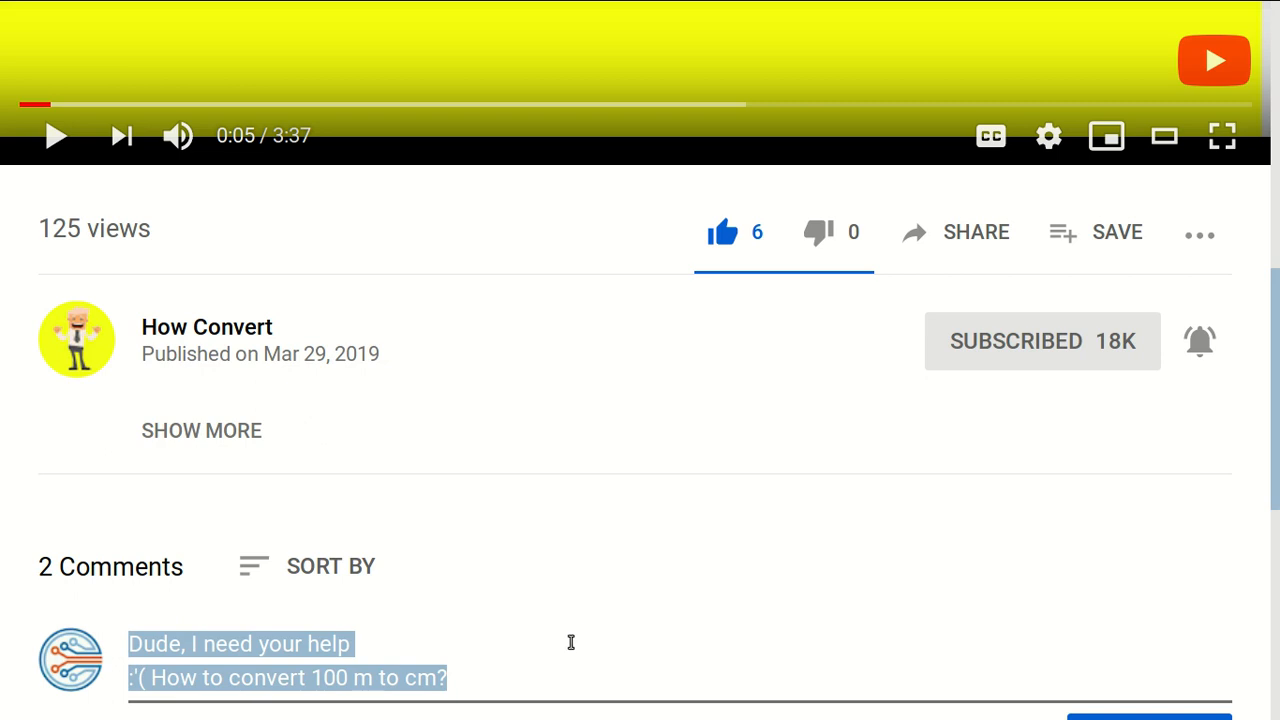
pyautogui.click(812, 430)
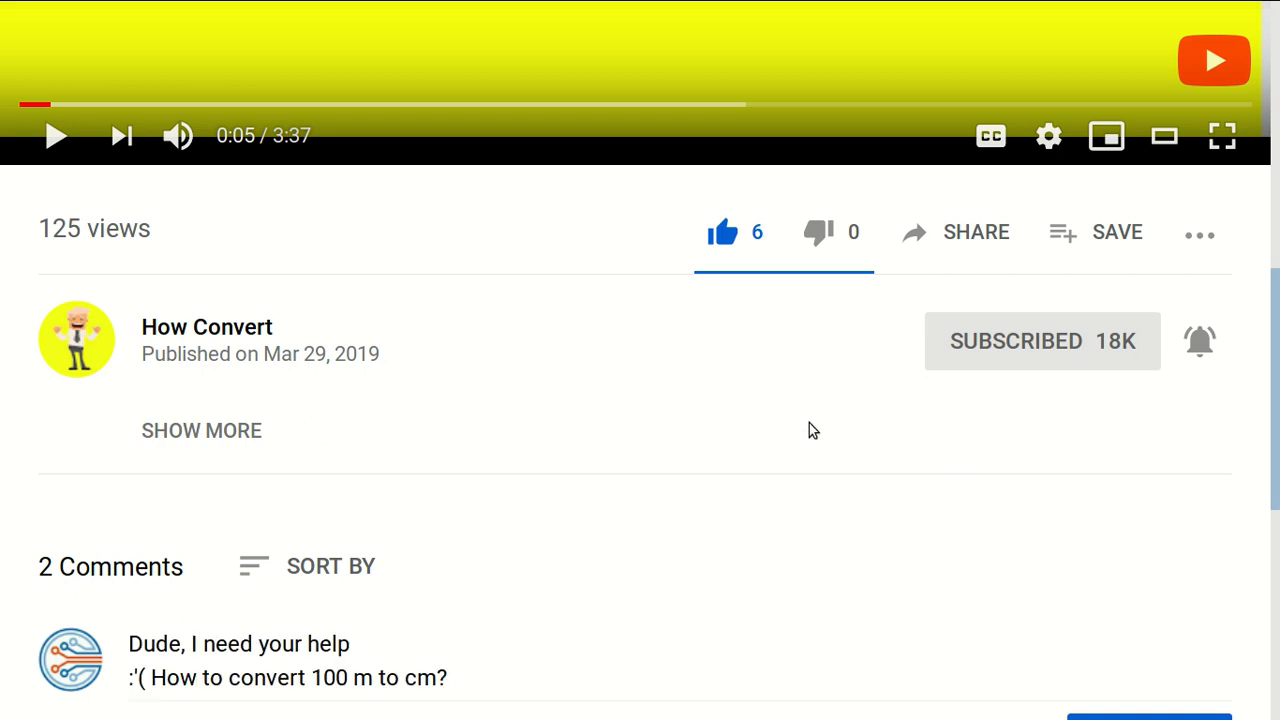